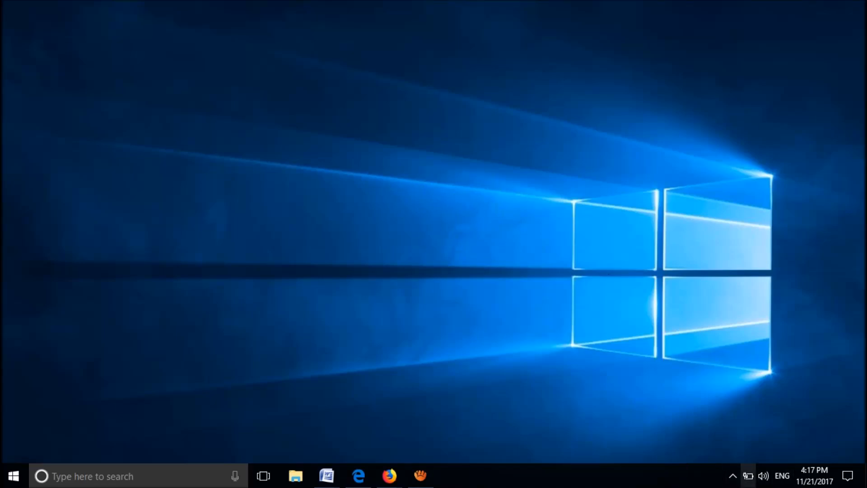
{"action": "mouse_move", "coordinate": [430, 229]}
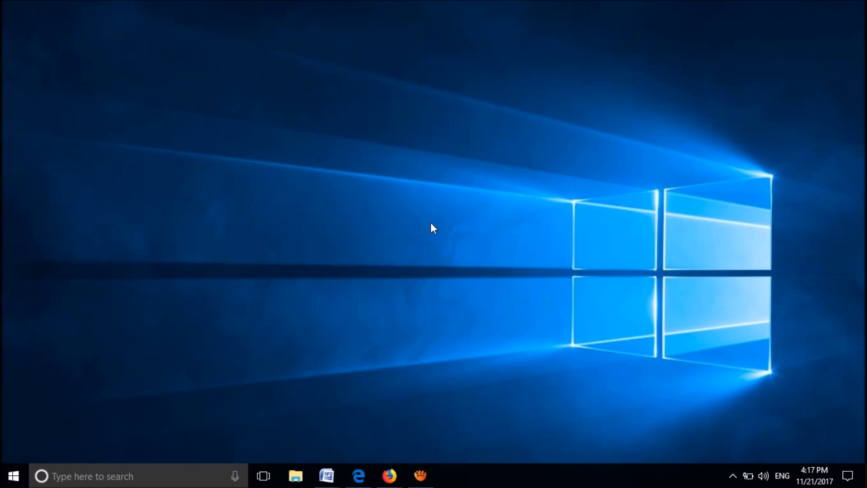
{"action": "mouse_move", "coordinate": [172, 341]}
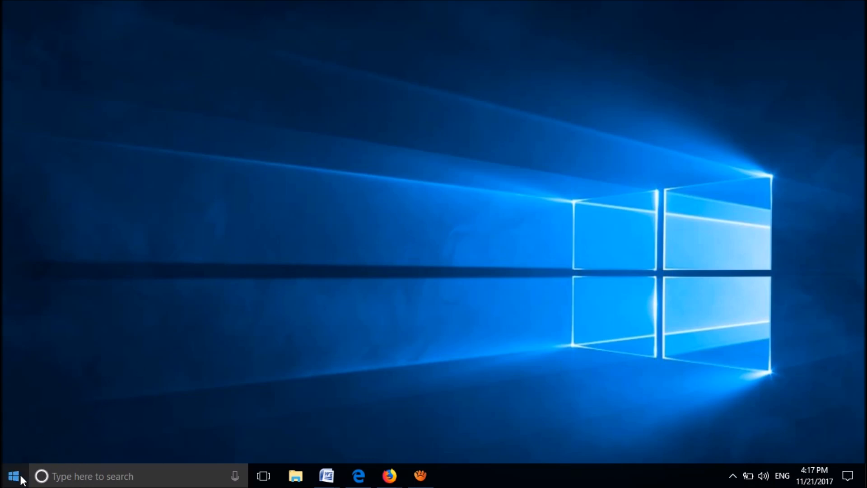
- Open the Start menu from the taskbar's Start button
{"action": "left_click", "coordinate": [15, 473]}
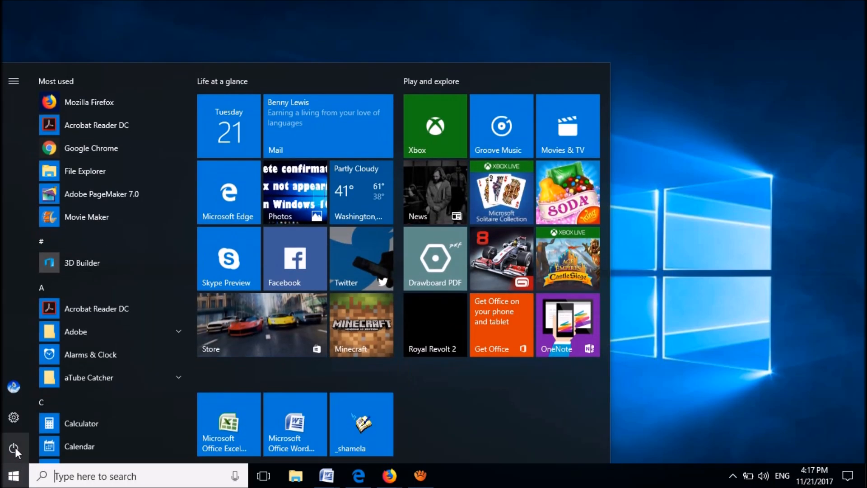
{"action": "mouse_move", "coordinate": [12, 415]}
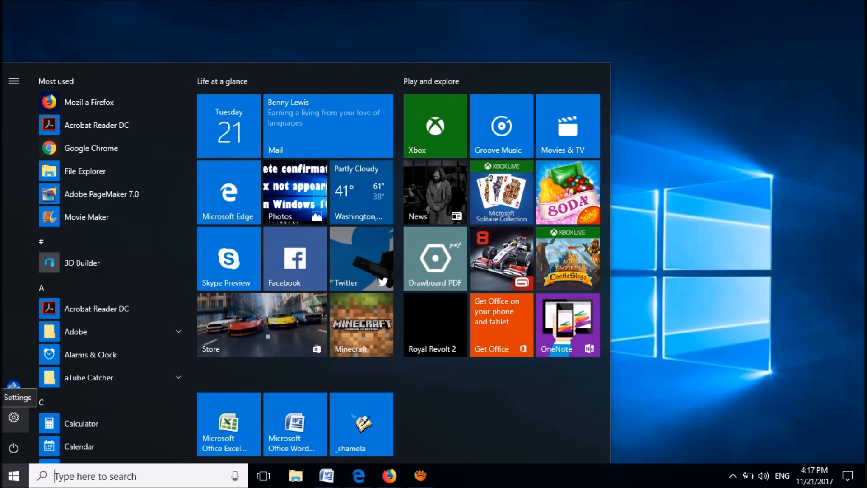
- Open Settings > Personalization > Taskbar and scroll down to the Notification area options
{"action": "left_click", "coordinate": [13, 418]}
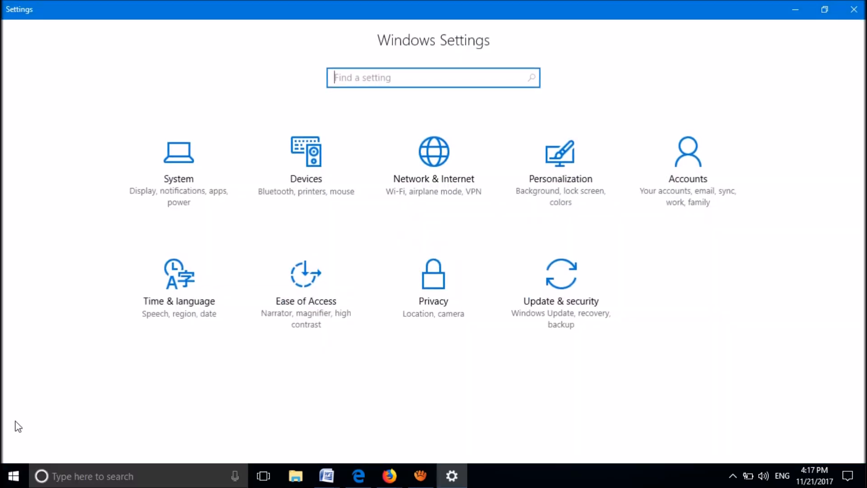
{"action": "mouse_move", "coordinate": [470, 219]}
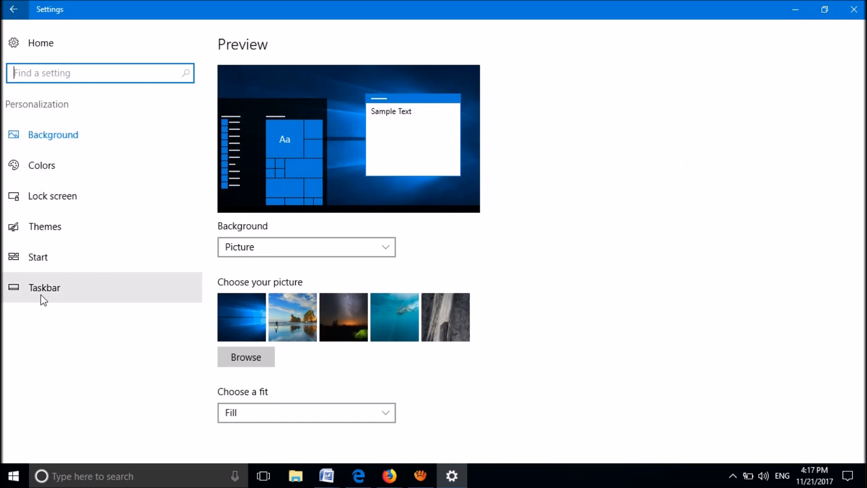
{"action": "left_click", "coordinate": [44, 288]}
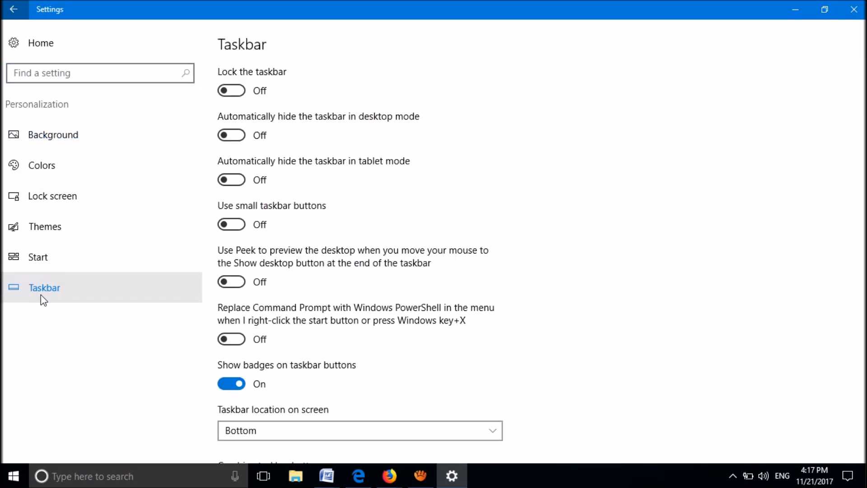
{"action": "scroll", "scroll_direction": "down", "scroll_amount": 3}
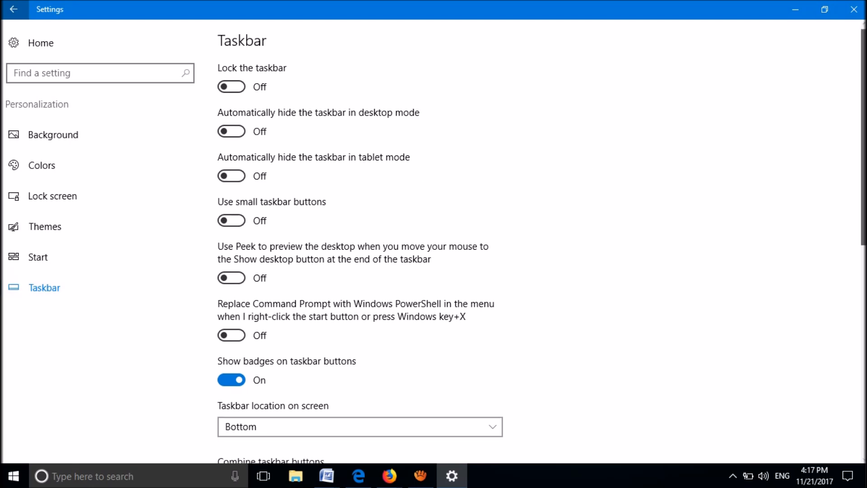
{"action": "scroll", "scroll_direction": "down", "scroll_amount": 3}
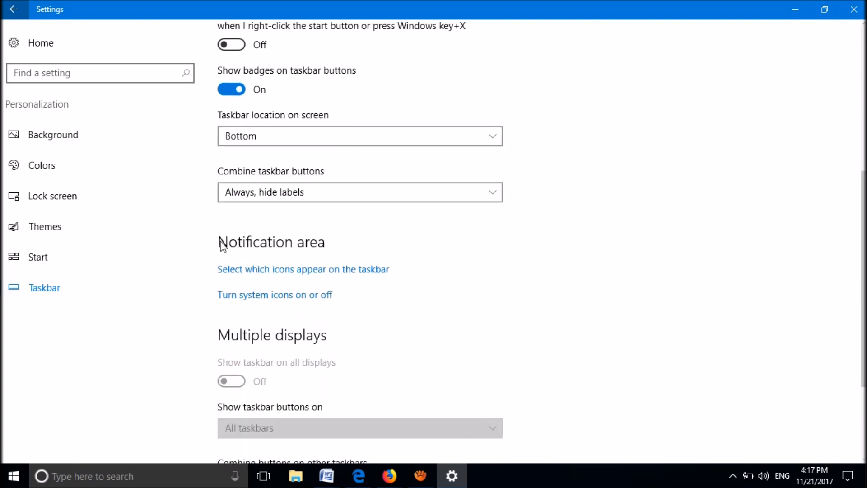
{"action": "mouse_move", "coordinate": [327, 257]}
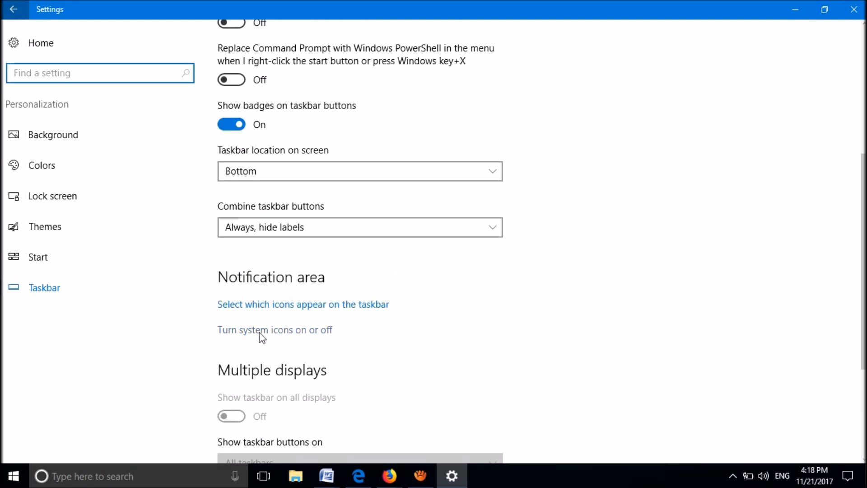
{"action": "mouse_move", "coordinate": [270, 344]}
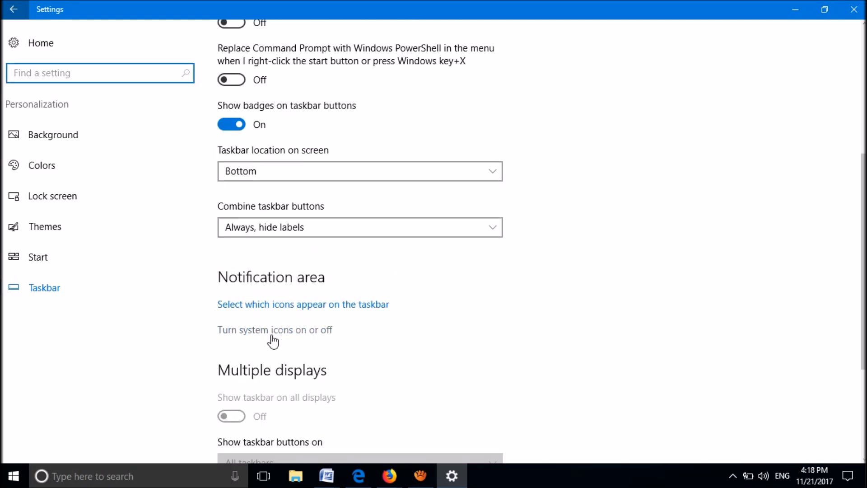
{"action": "left_click", "coordinate": [274, 329]}
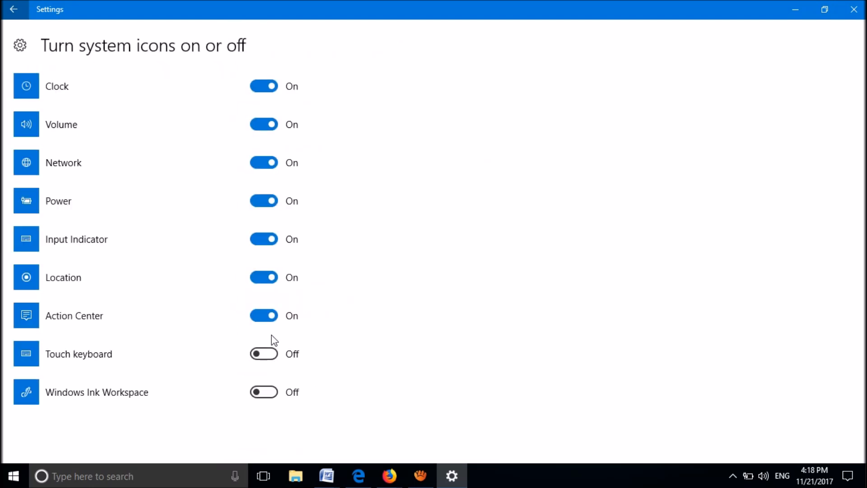
{"action": "mouse_move", "coordinate": [51, 172]}
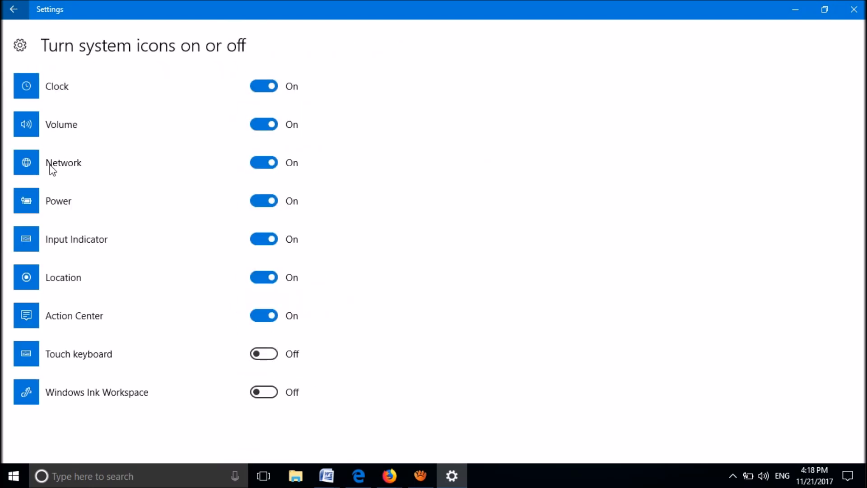
{"action": "mouse_move", "coordinate": [248, 187]}
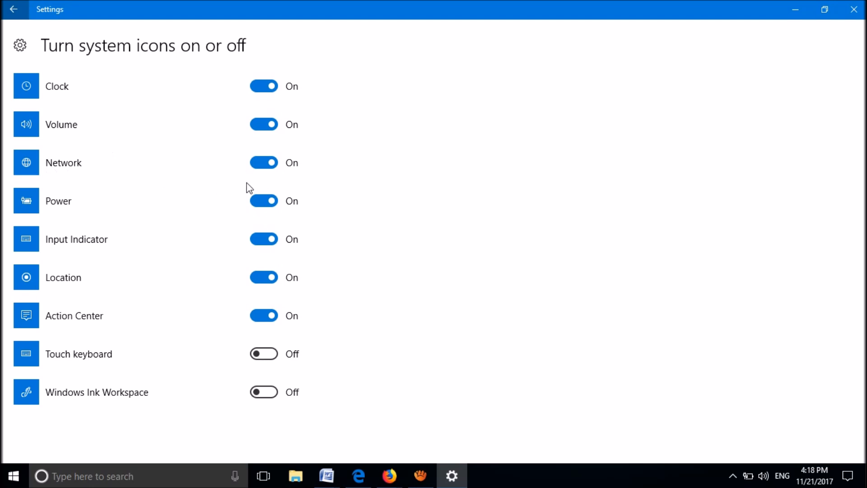
{"action": "mouse_move", "coordinate": [65, 173]}
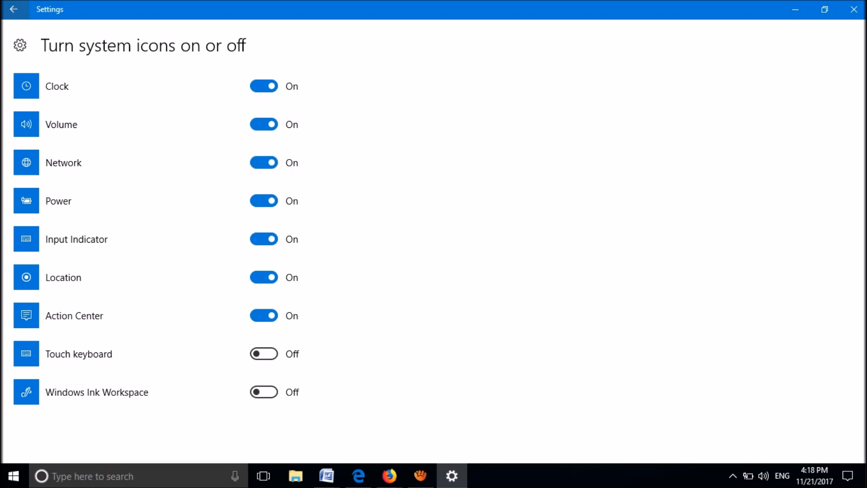
{"action": "left_click", "coordinate": [15, 10]}
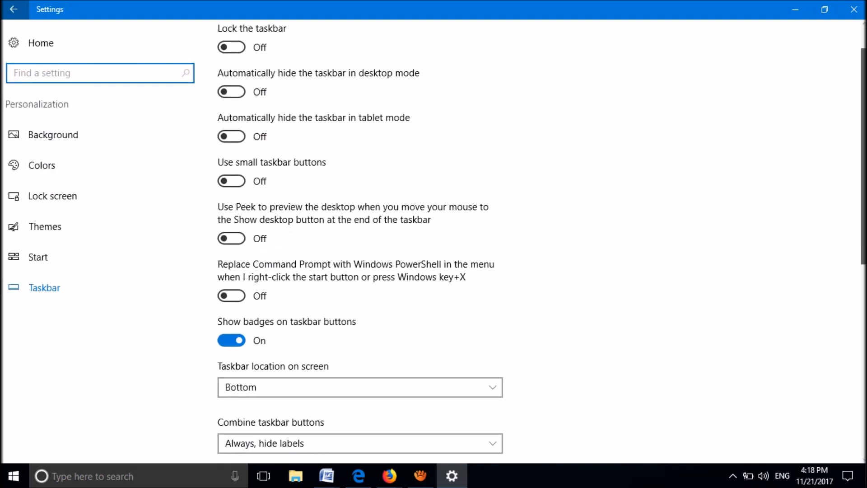
{"action": "scroll", "scroll_direction": "down", "scroll_amount": 3}
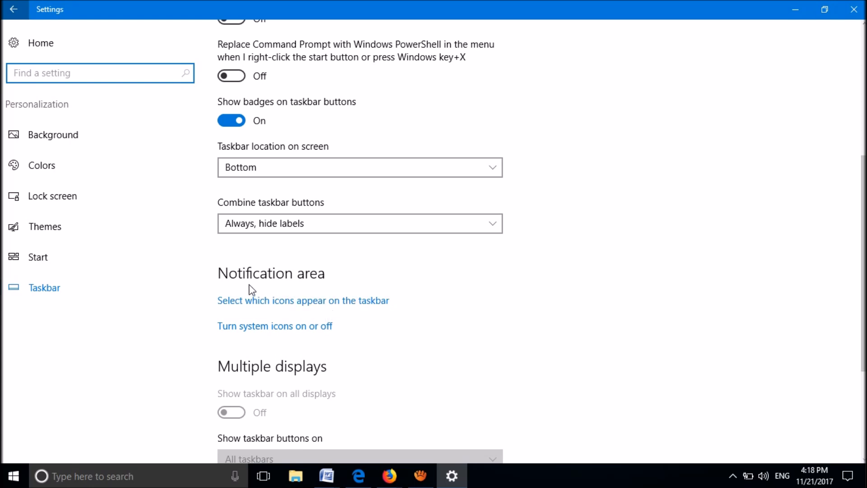
{"action": "mouse_move", "coordinate": [255, 311]}
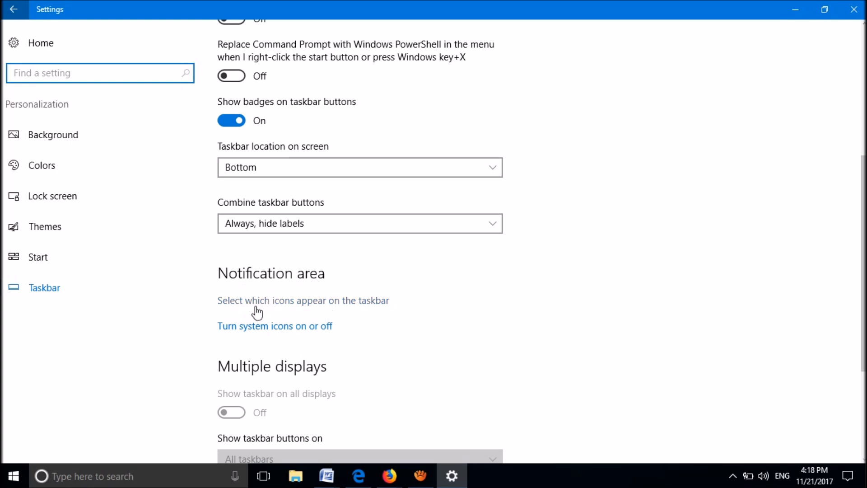
{"action": "mouse_move", "coordinate": [280, 313]}
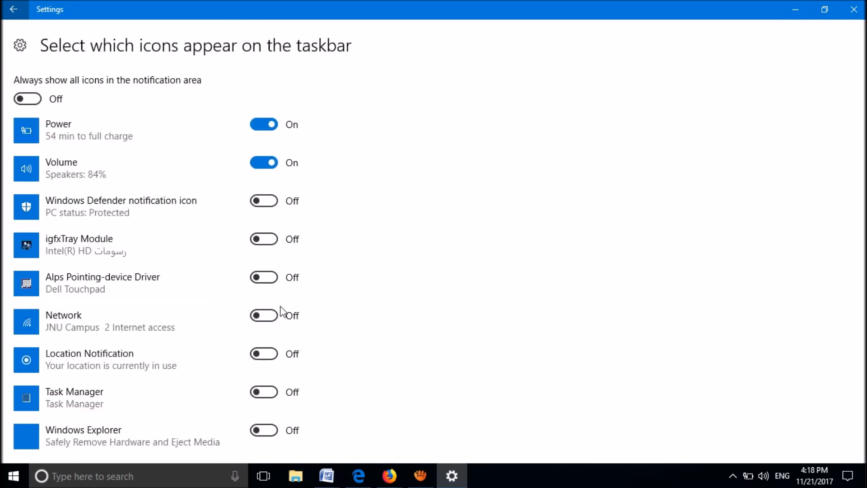
{"action": "mouse_move", "coordinate": [180, 254]}
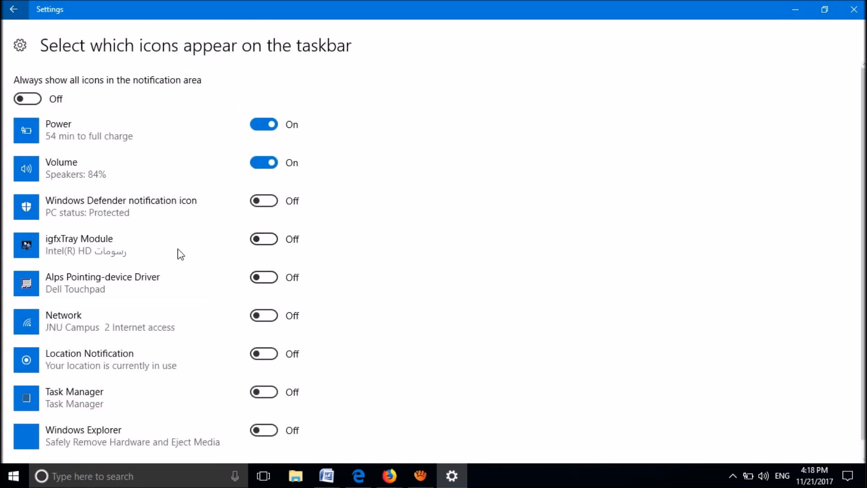
{"action": "mouse_move", "coordinate": [70, 331]}
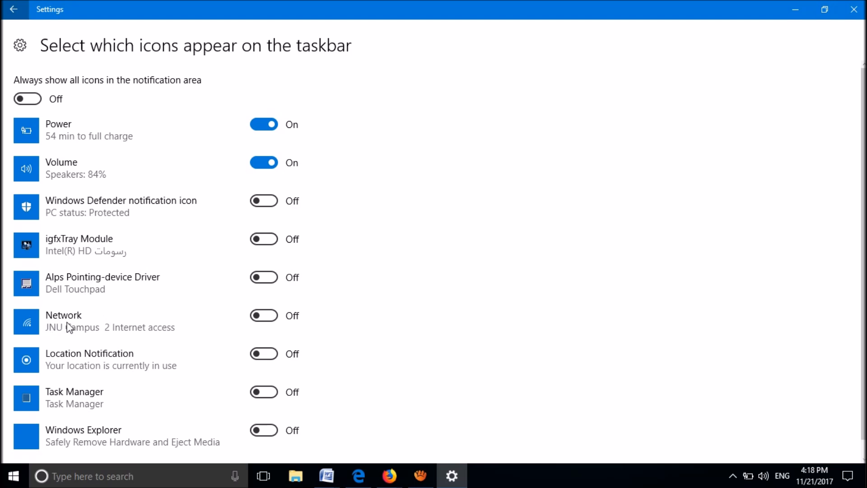
{"action": "mouse_move", "coordinate": [227, 315]}
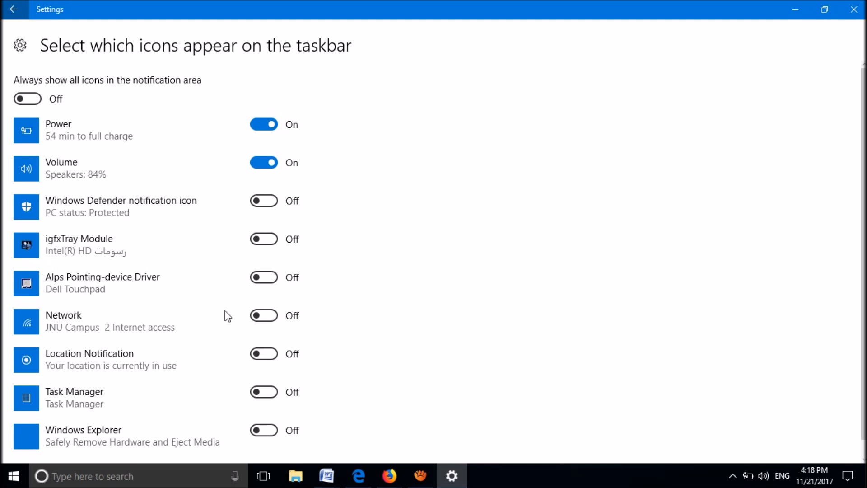
{"action": "mouse_move", "coordinate": [270, 322]}
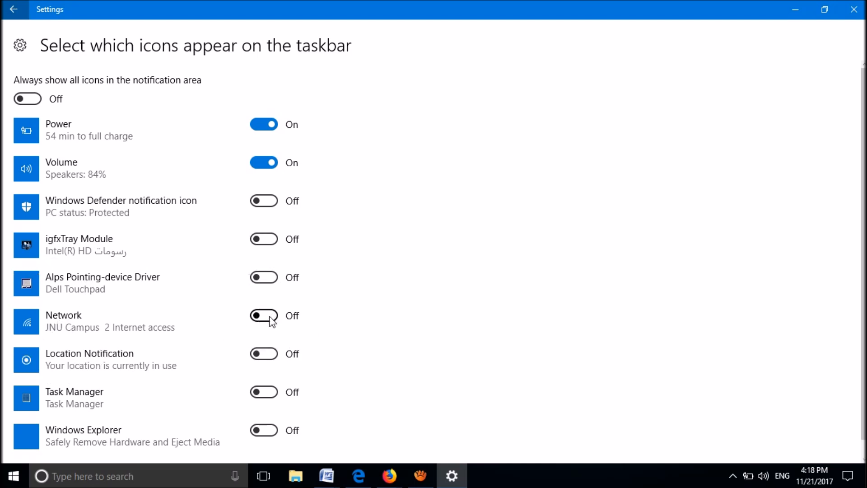
- Switch the Network icon On for the taskbar, then close Settings
{"action": "left_click", "coordinate": [263, 316]}
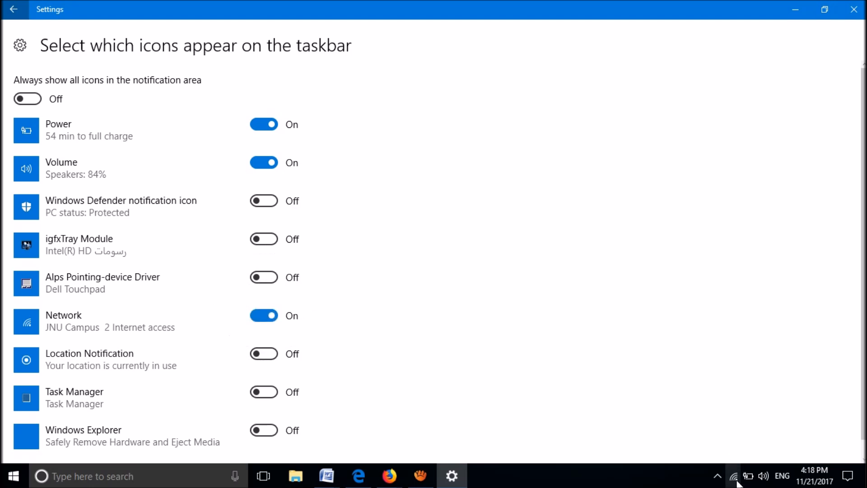
{"action": "mouse_move", "coordinate": [733, 475]}
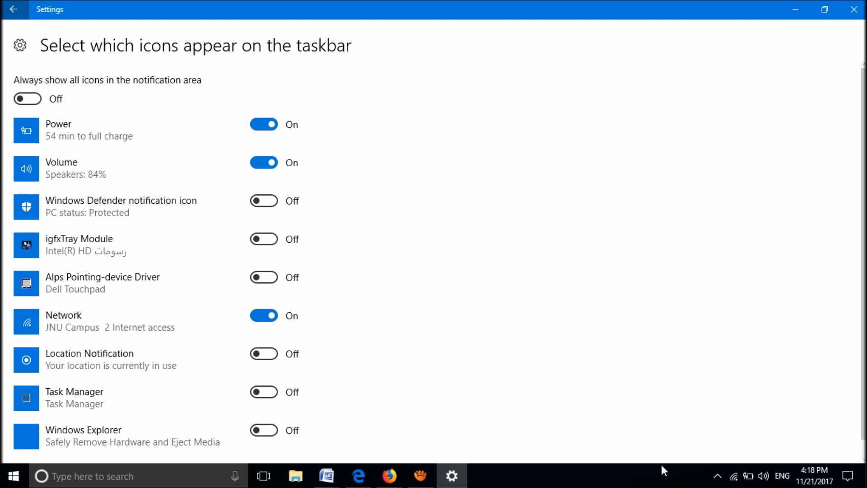
{"action": "mouse_move", "coordinate": [852, 9]}
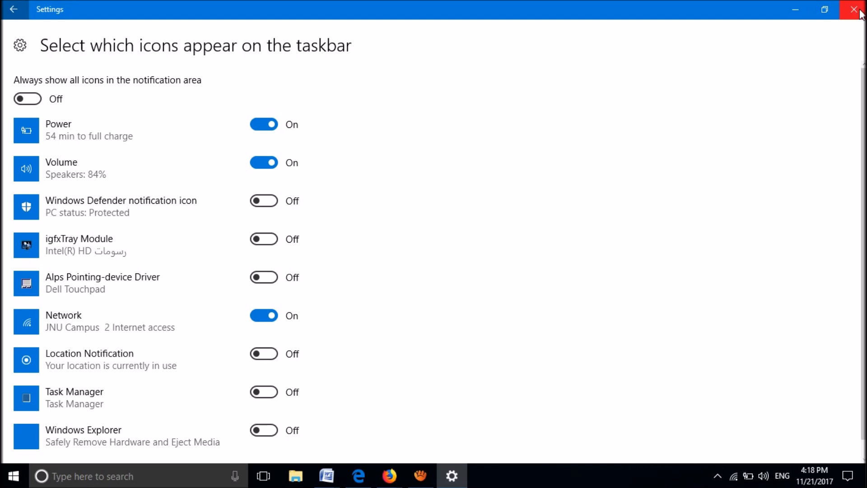
{"action": "left_click", "coordinate": [852, 9]}
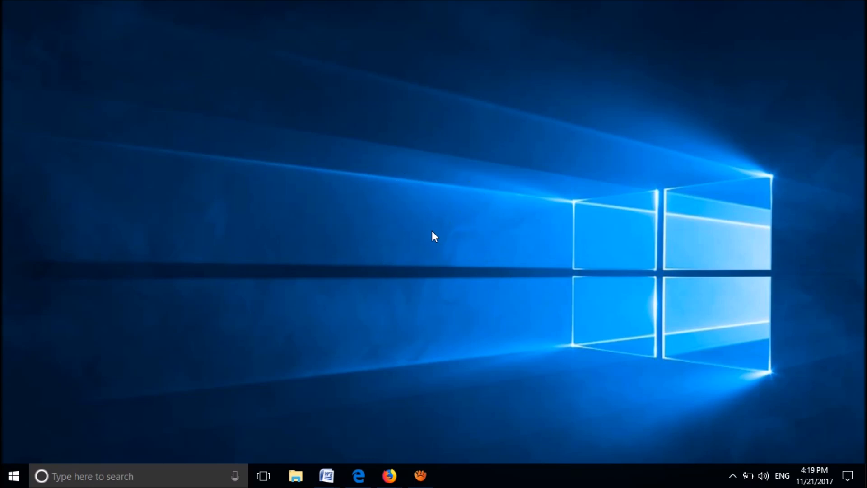
{"action": "mouse_move", "coordinate": [592, 471]}
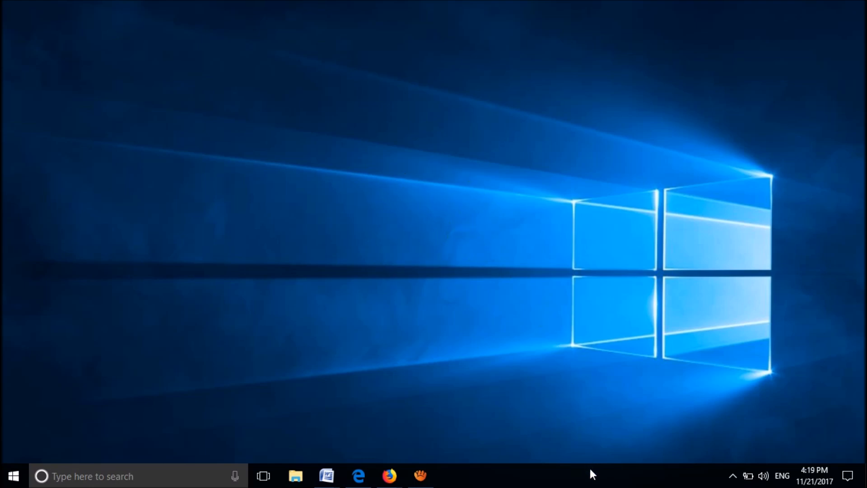
- Launch Task Manager from the taskbar's right-click menu
{"action": "right_click", "coordinate": [592, 473]}
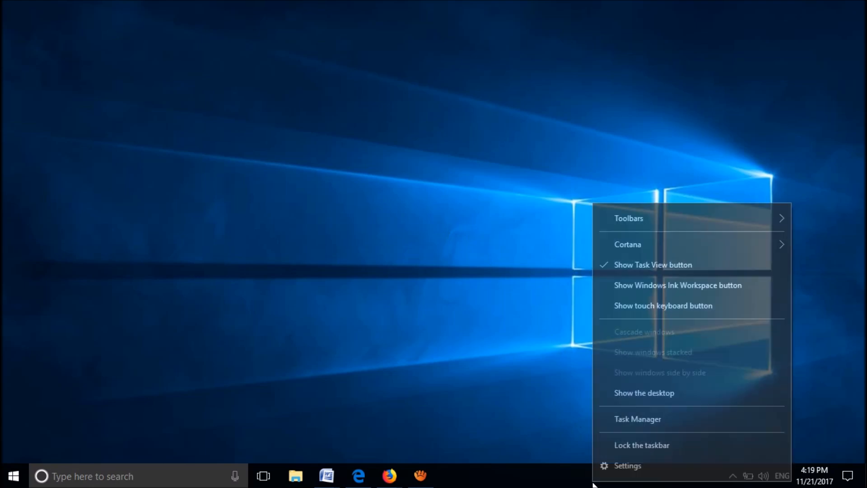
{"action": "mouse_move", "coordinate": [609, 424]}
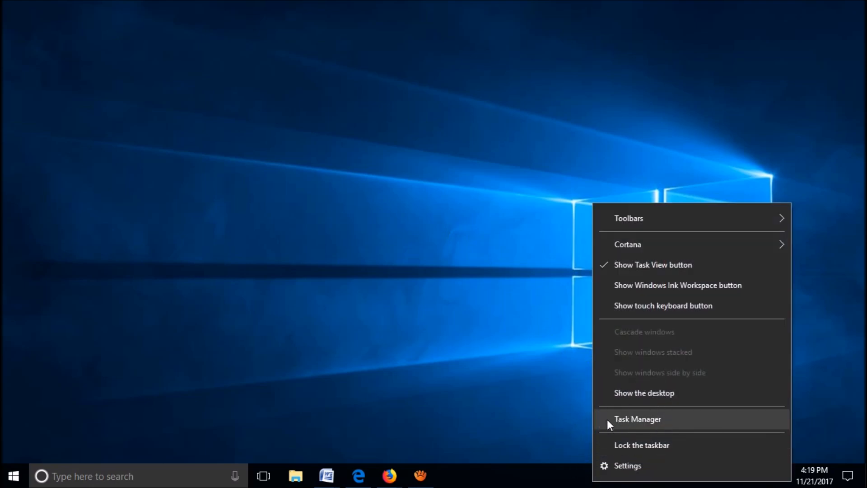
{"action": "left_click", "coordinate": [637, 418]}
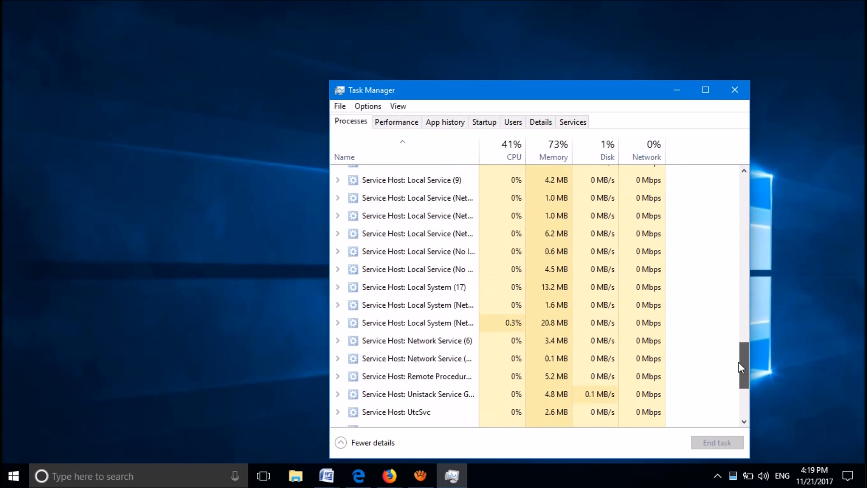
- Restart the Windows Explorer process, then close Task Manager
{"action": "scroll", "scroll_direction": "down", "scroll_amount": 3}
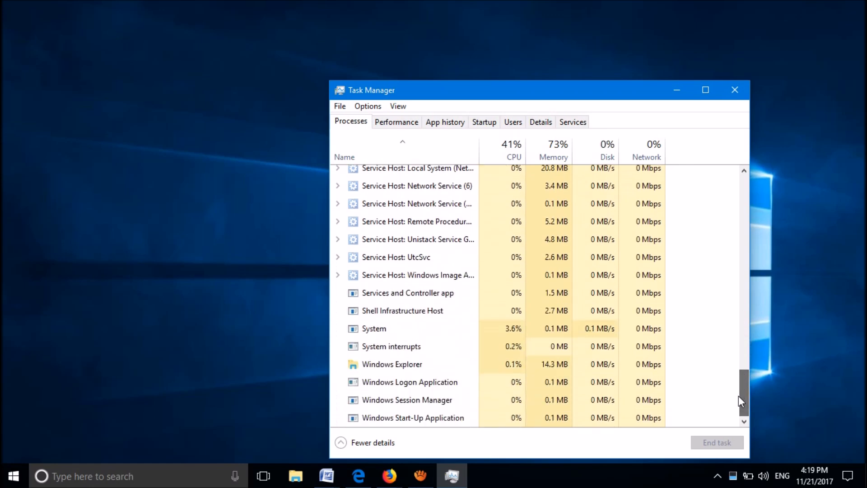
{"action": "left_click", "coordinate": [410, 368]}
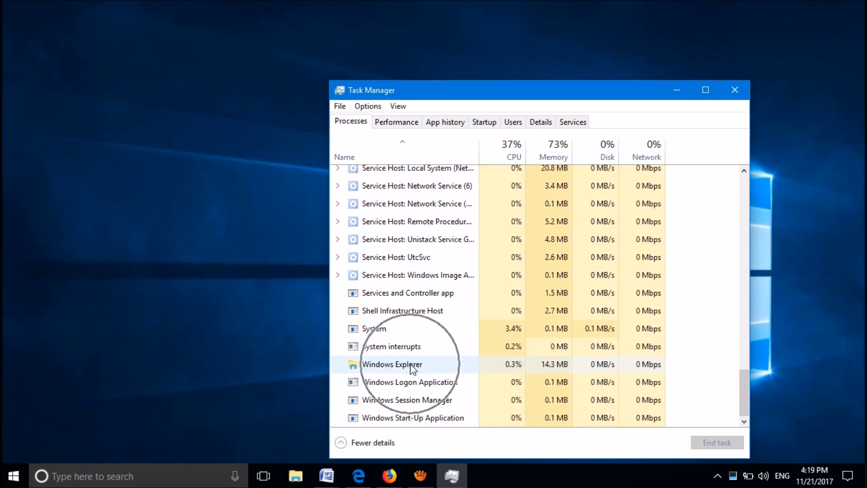
{"action": "left_click", "coordinate": [392, 364]}
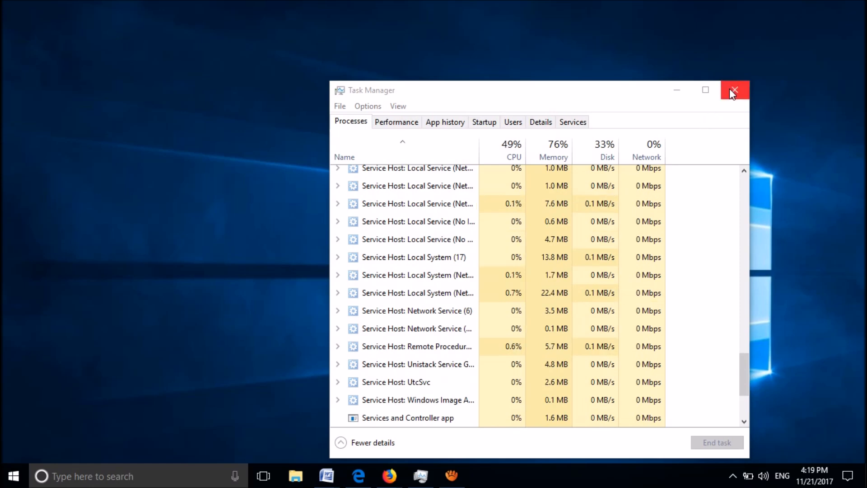
{"action": "left_click", "coordinate": [734, 90]}
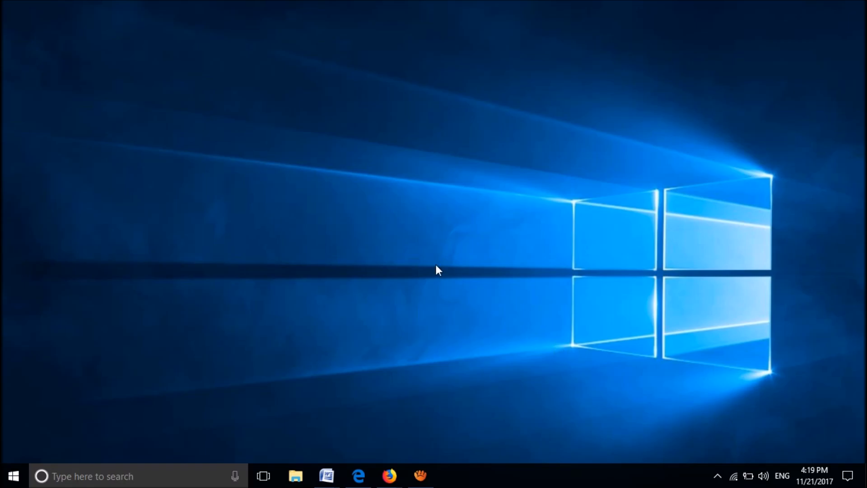
{"action": "mouse_move", "coordinate": [450, 236]}
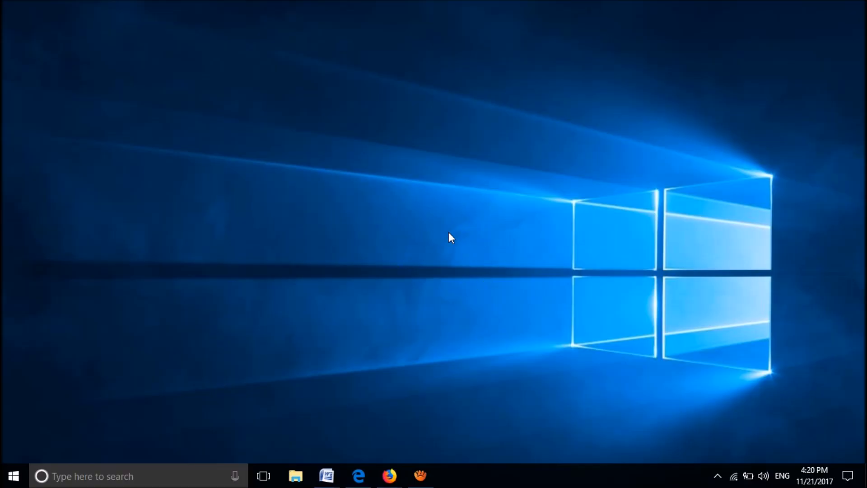
{"action": "mouse_move", "coordinate": [122, 372]}
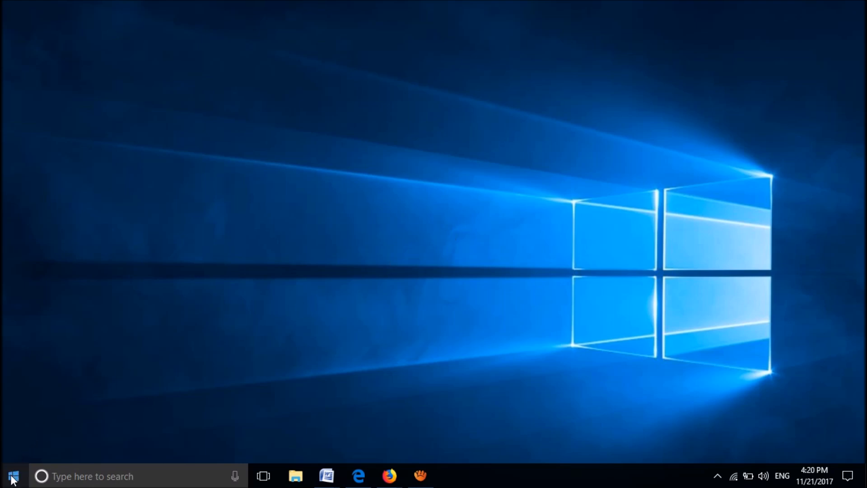
- Open Run from the Start right-click menu and launch gpedit.msc
{"action": "right_click", "coordinate": [9, 478]}
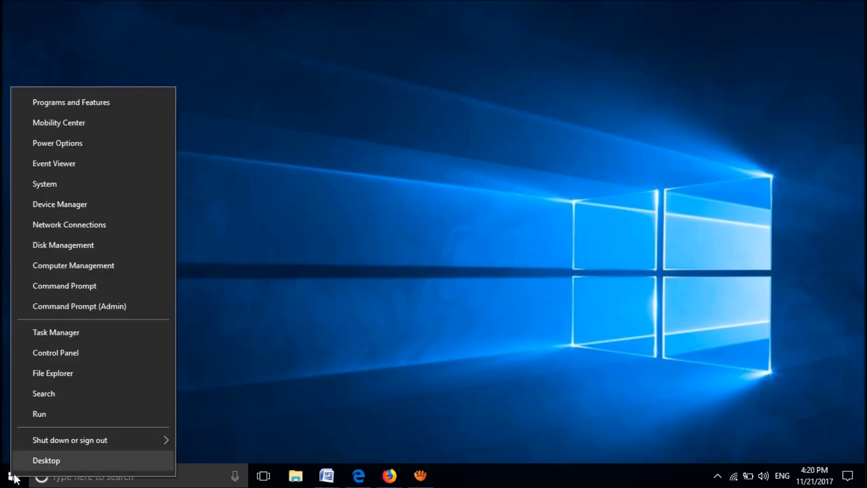
{"action": "mouse_move", "coordinate": [39, 418]}
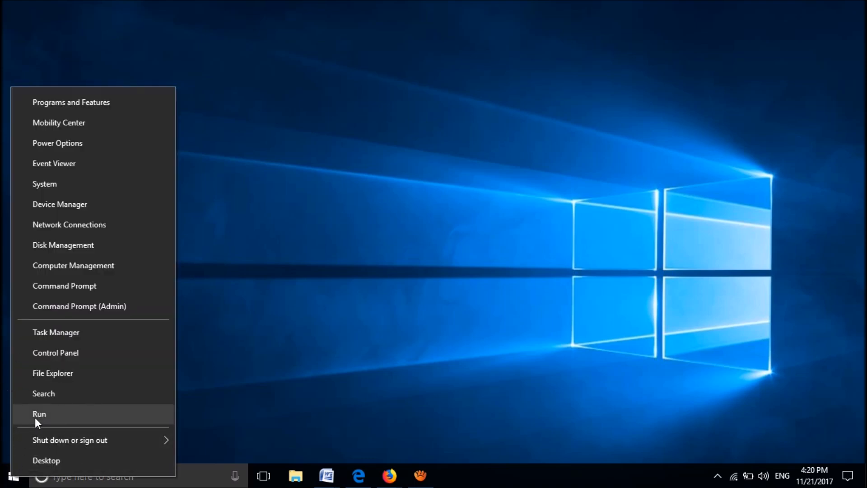
{"action": "left_click", "coordinate": [38, 413]}
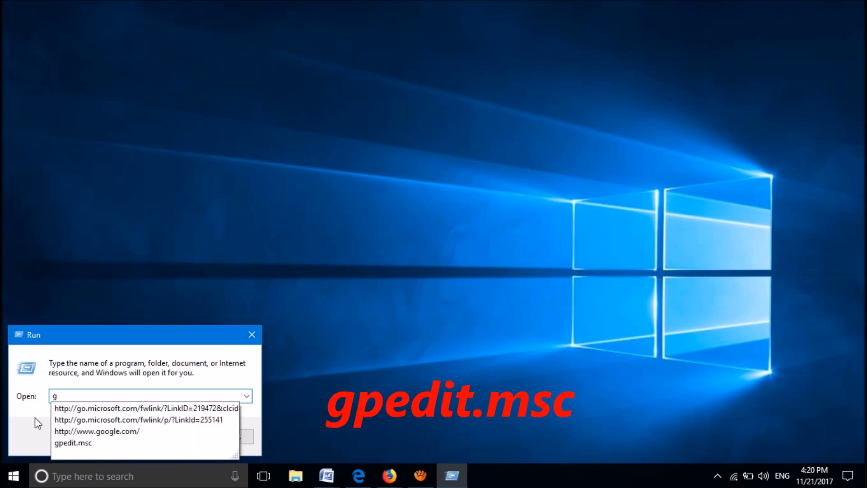
{"action": "type", "text": "pedit.msc"}
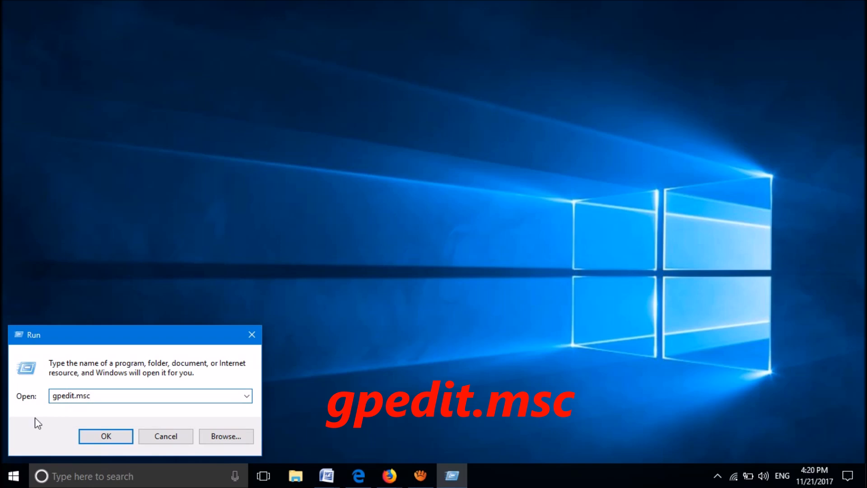
{"action": "left_click", "coordinate": [106, 435]}
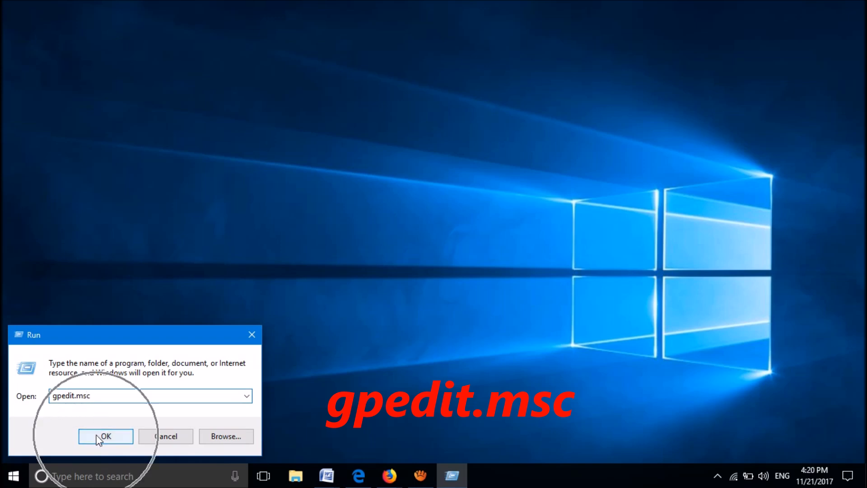
- Go to User Configuration > Administrative Templates > Start Menu and Taskbar and open 'Remove Network icon from Start Menu'
{"action": "left_click", "coordinate": [105, 436]}
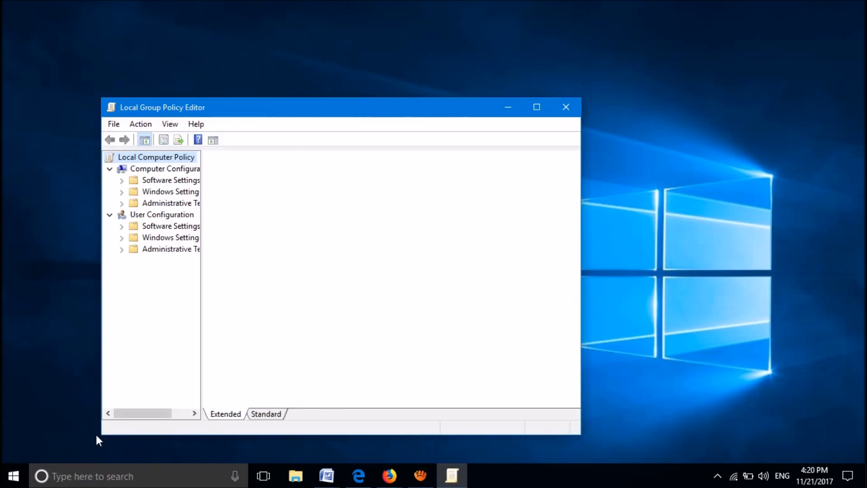
{"action": "left_click", "coordinate": [156, 157]}
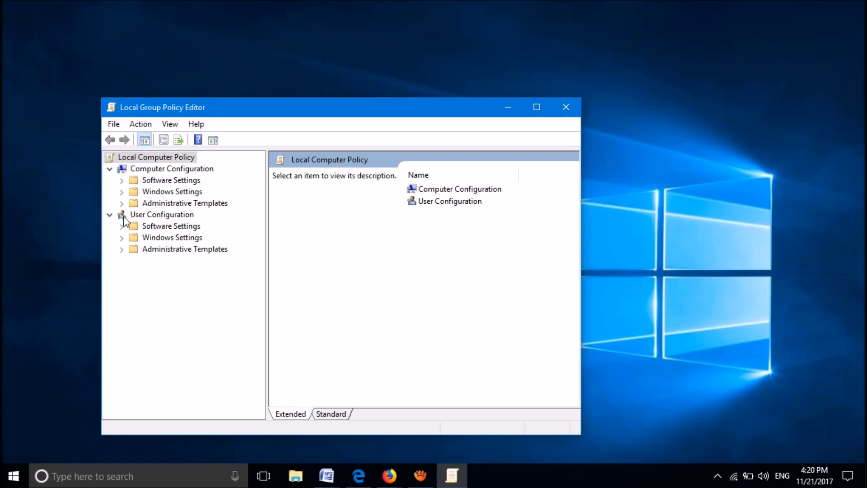
{"action": "mouse_move", "coordinate": [144, 223]}
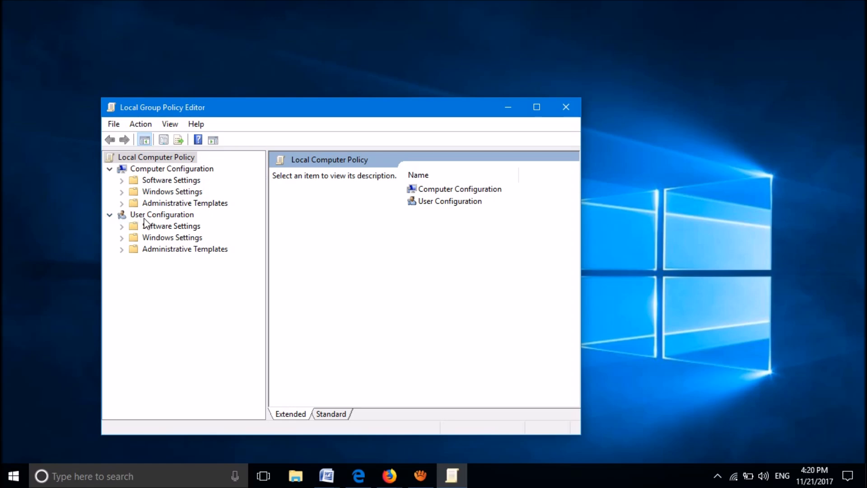
{"action": "mouse_move", "coordinate": [149, 236]}
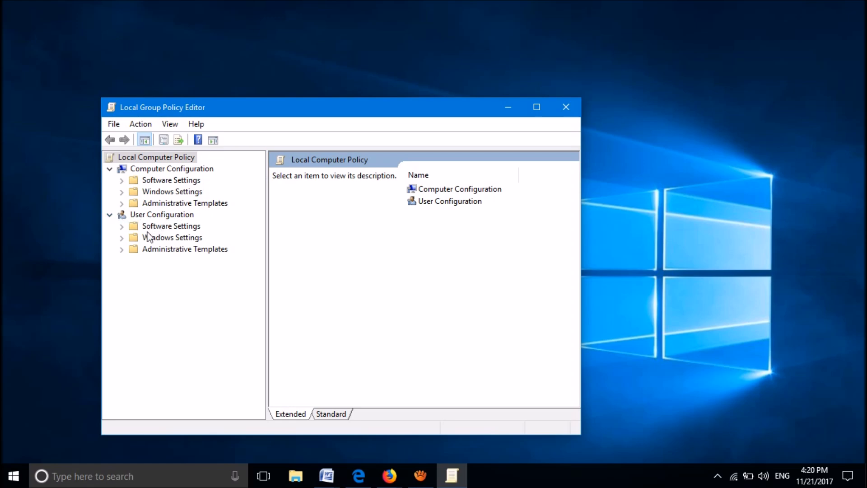
{"action": "mouse_move", "coordinate": [123, 257]}
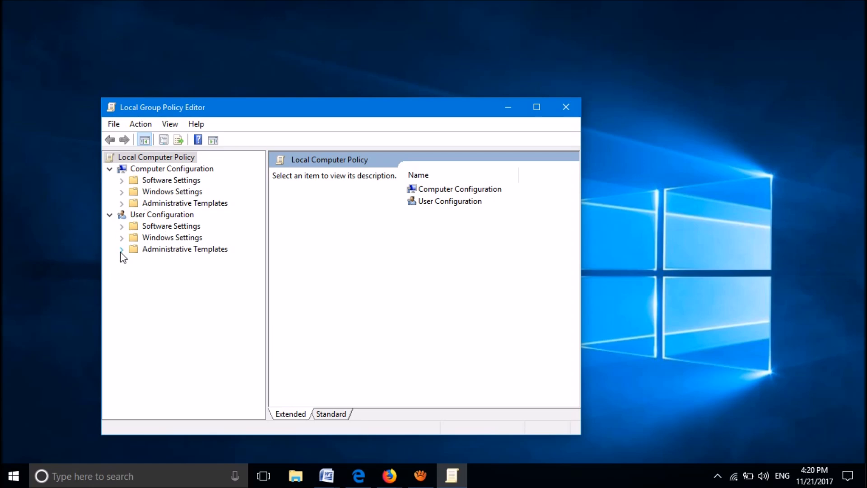
{"action": "left_click", "coordinate": [121, 249]}
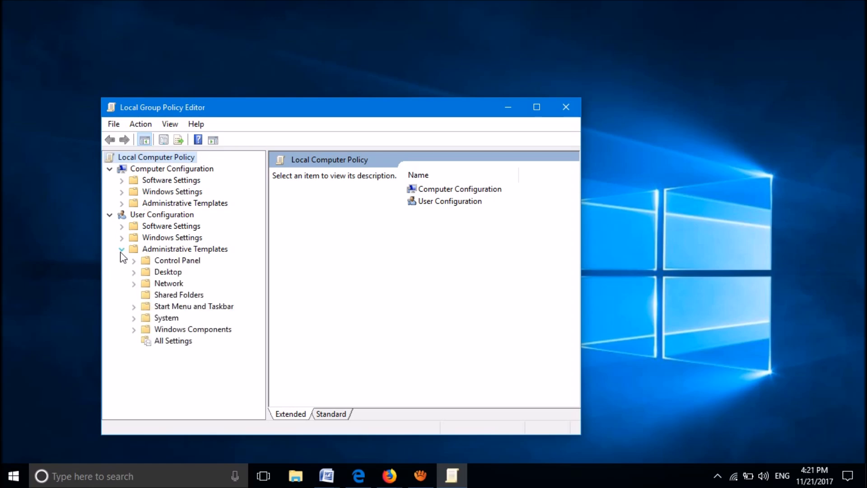
{"action": "left_click", "coordinate": [193, 306]}
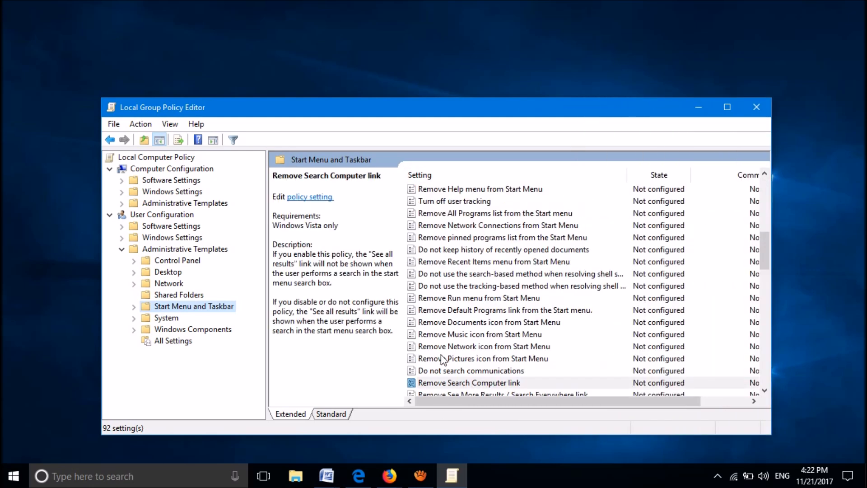
{"action": "left_click", "coordinate": [483, 345]}
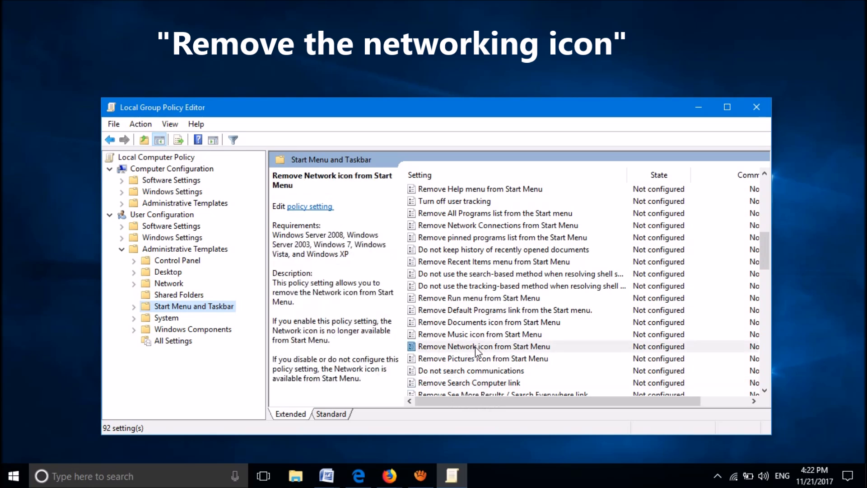
{"action": "left_click", "coordinate": [479, 347]}
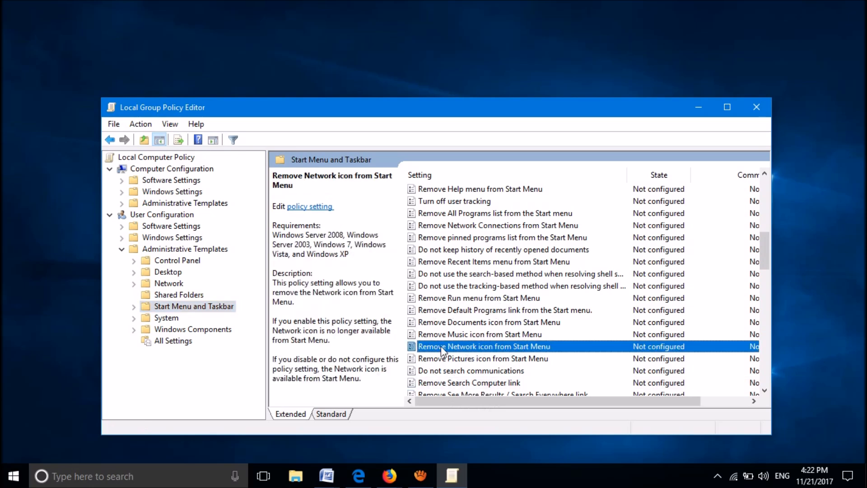
{"action": "double_click", "coordinate": [484, 346]}
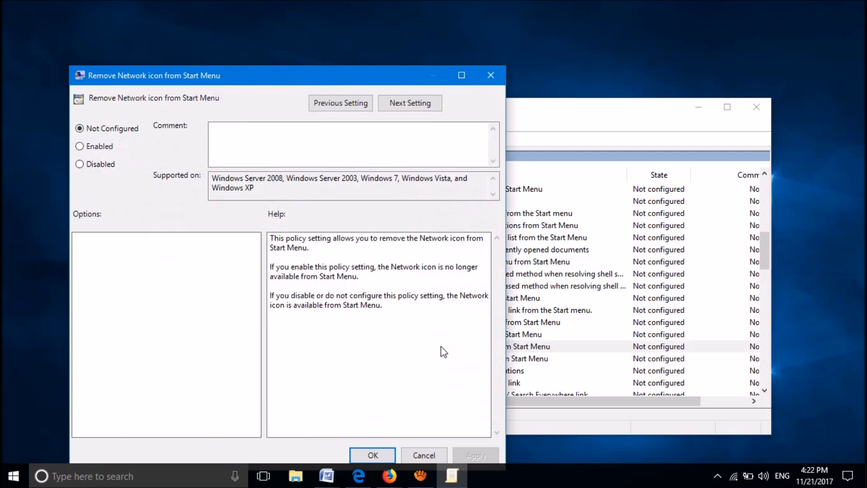
{"action": "mouse_move", "coordinate": [257, 66]}
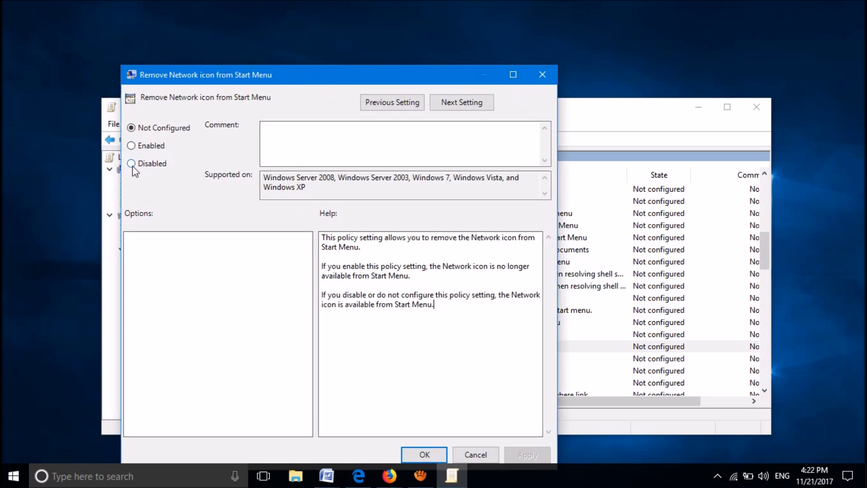
- Set 'Remove Network icon from Start Menu' to Disabled and confirm with OK
{"action": "left_click", "coordinate": [131, 163]}
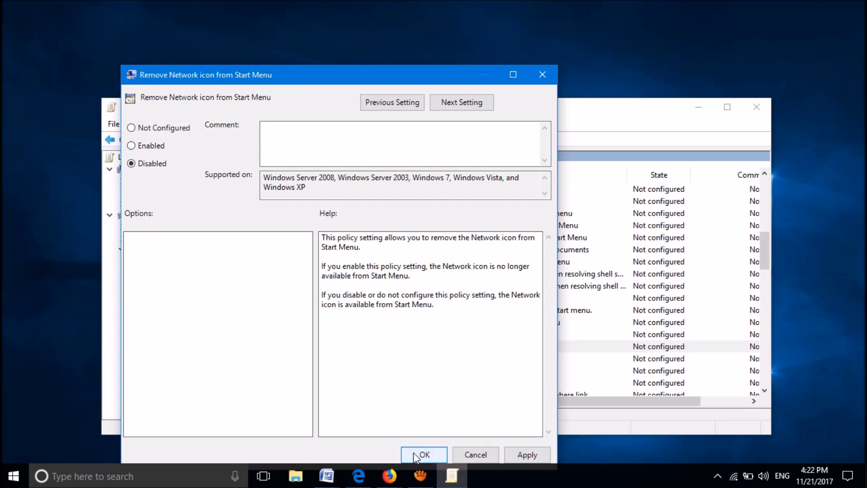
{"action": "left_click", "coordinate": [424, 455]}
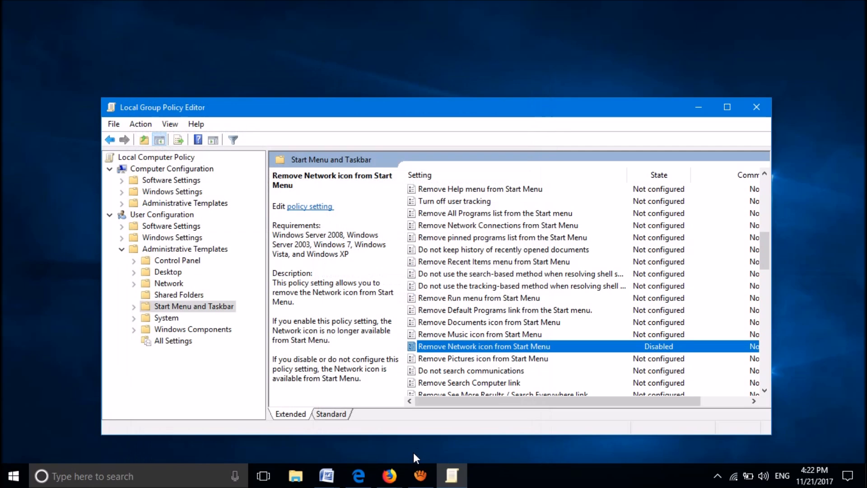